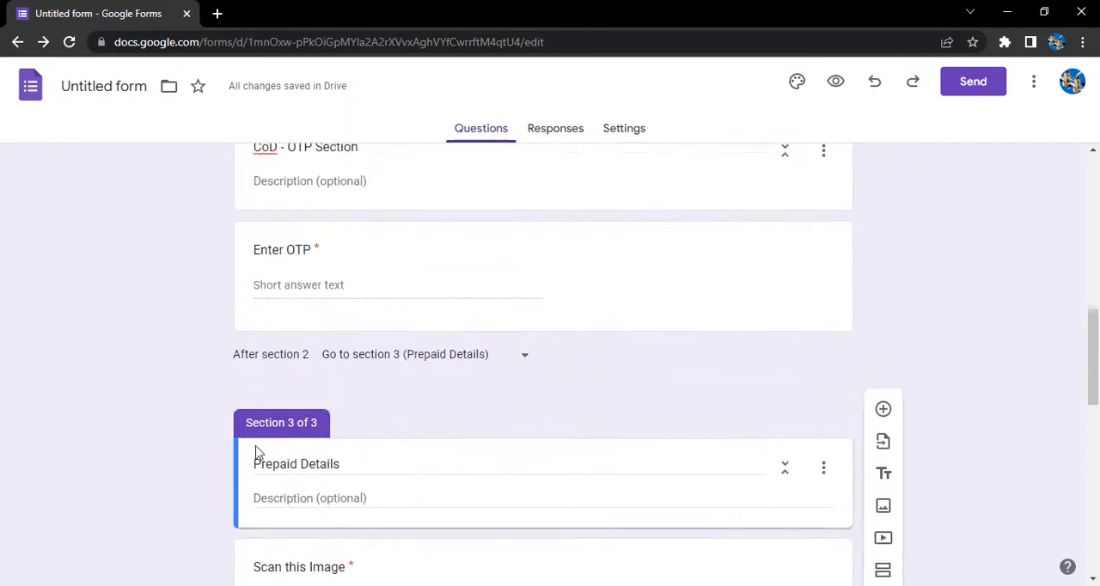
Step: Merge the Prepaid Details section into the CoD - OTP Section above via Merge with above
{"action": "scroll", "scroll_direction": "down", "scroll_amount": 3}
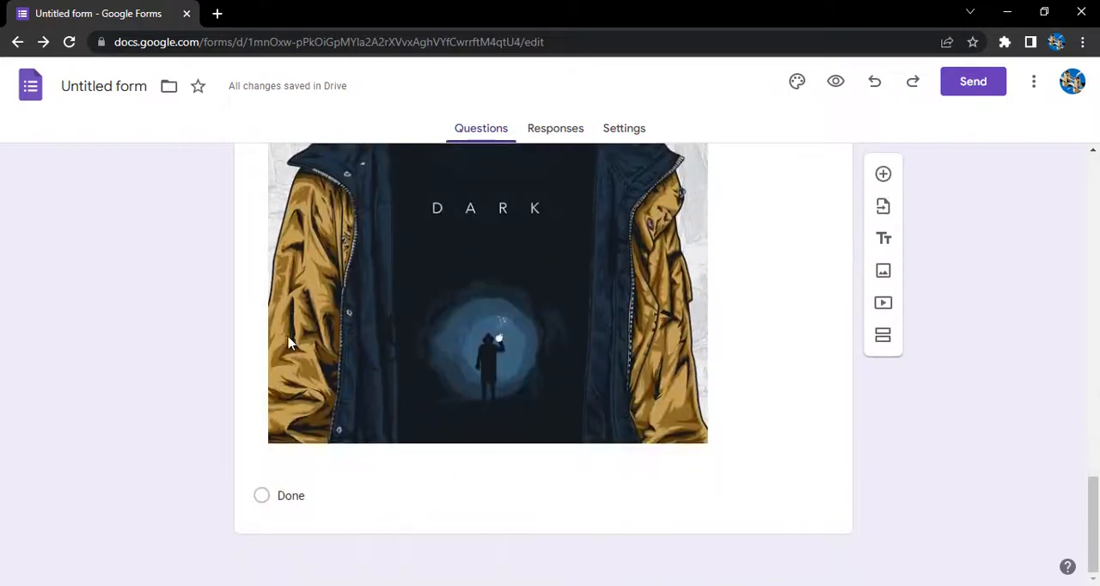
{"action": "scroll", "scroll_direction": "up", "scroll_amount": 3}
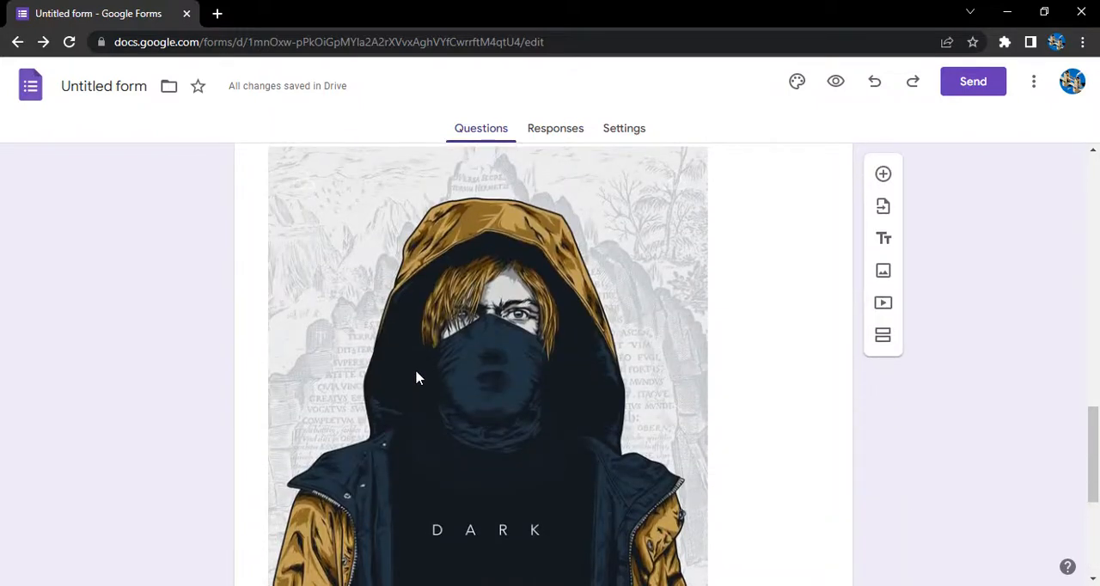
{"action": "scroll", "scroll_direction": "up", "scroll_amount": 3}
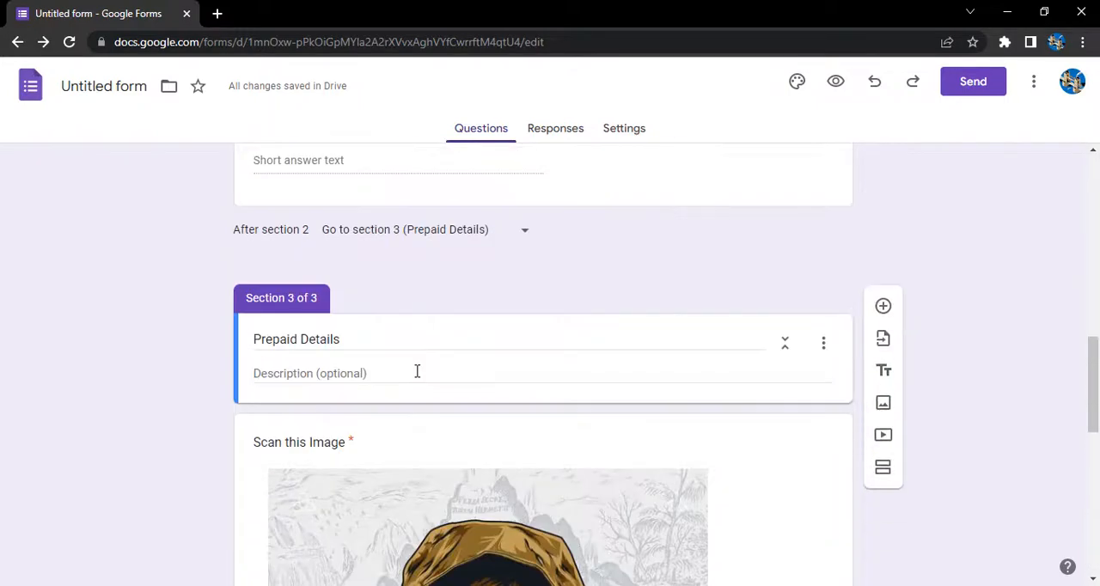
{"action": "scroll", "scroll_direction": "up", "scroll_amount": 3}
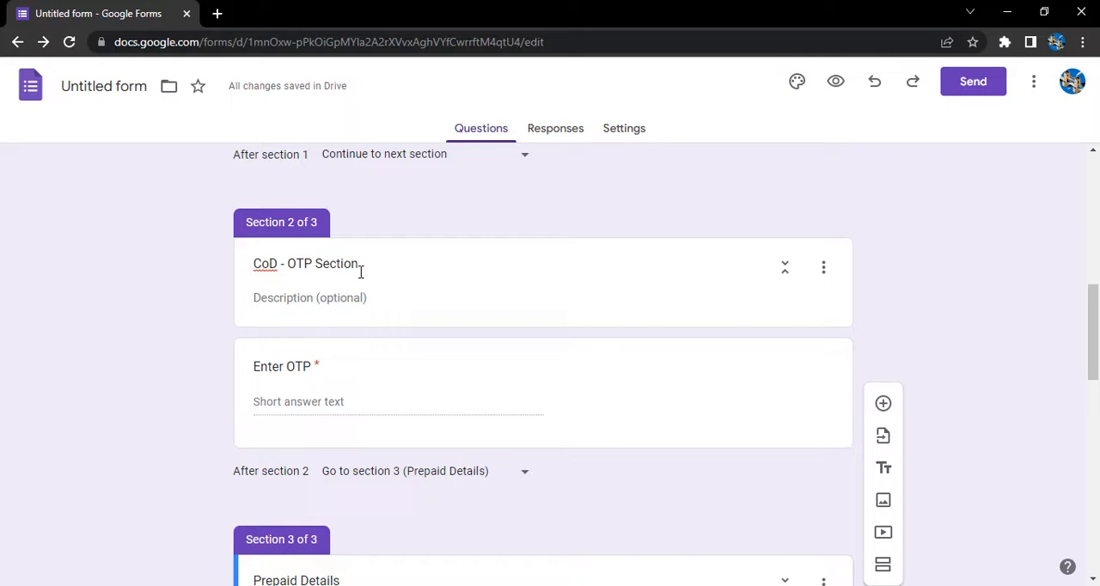
{"action": "mouse_move", "coordinate": [823, 268]}
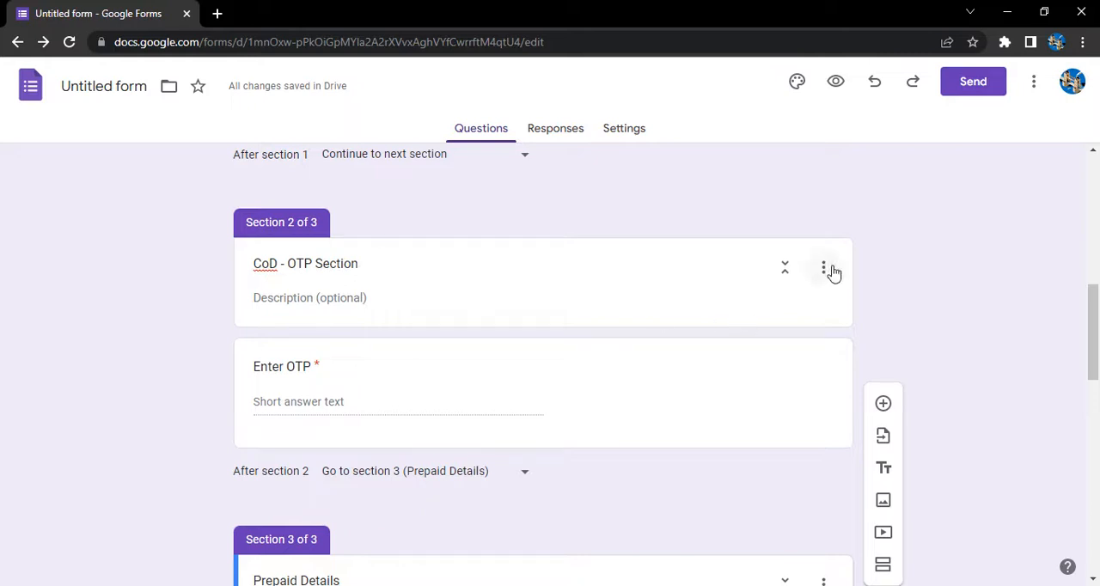
{"action": "mouse_move", "coordinate": [828, 278]}
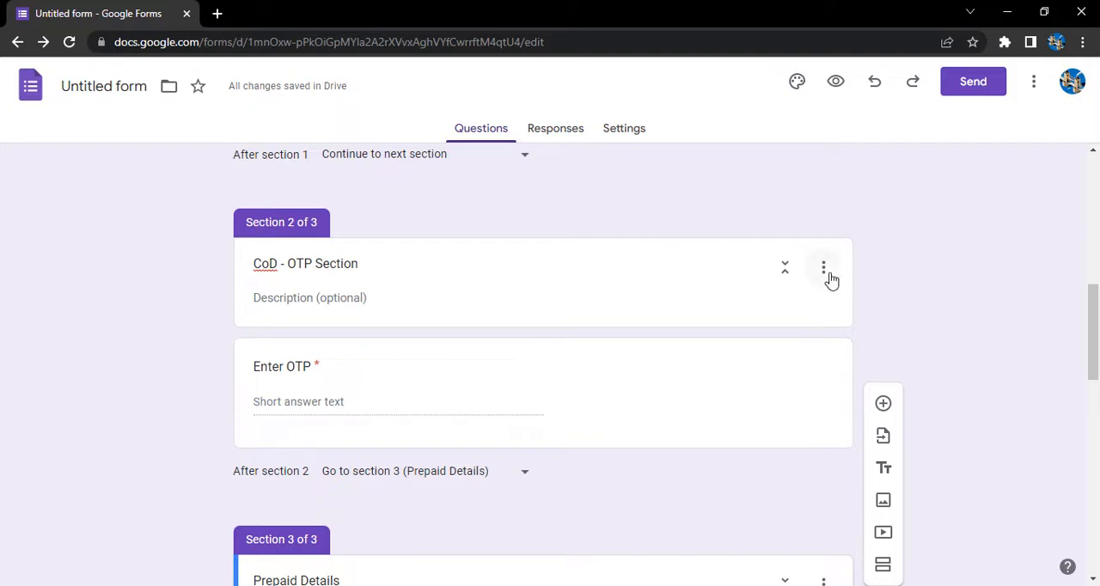
{"action": "left_click", "coordinate": [823, 268]}
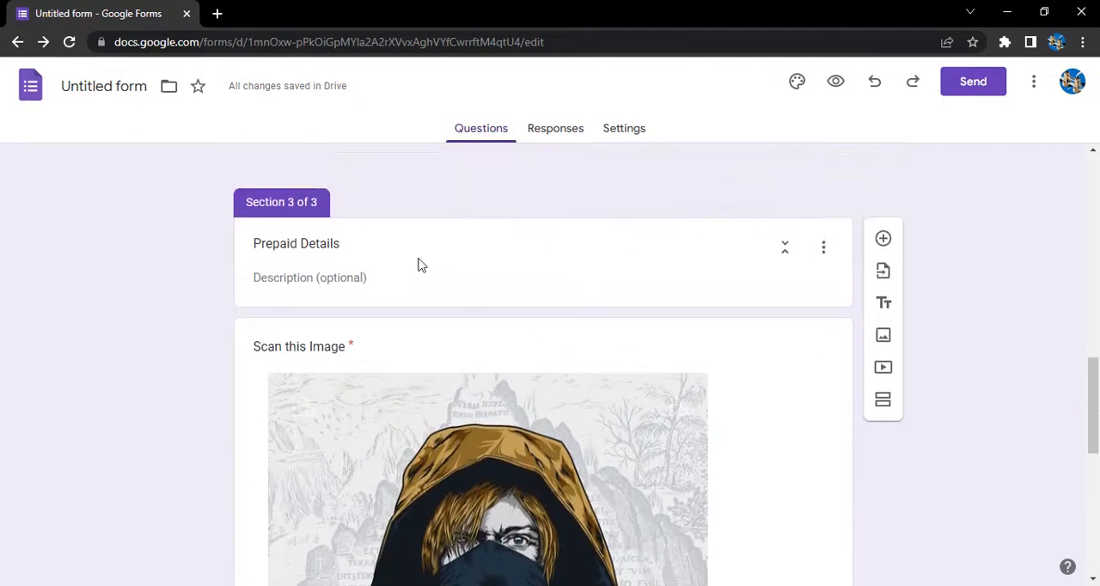
{"action": "left_click", "coordinate": [822, 247]}
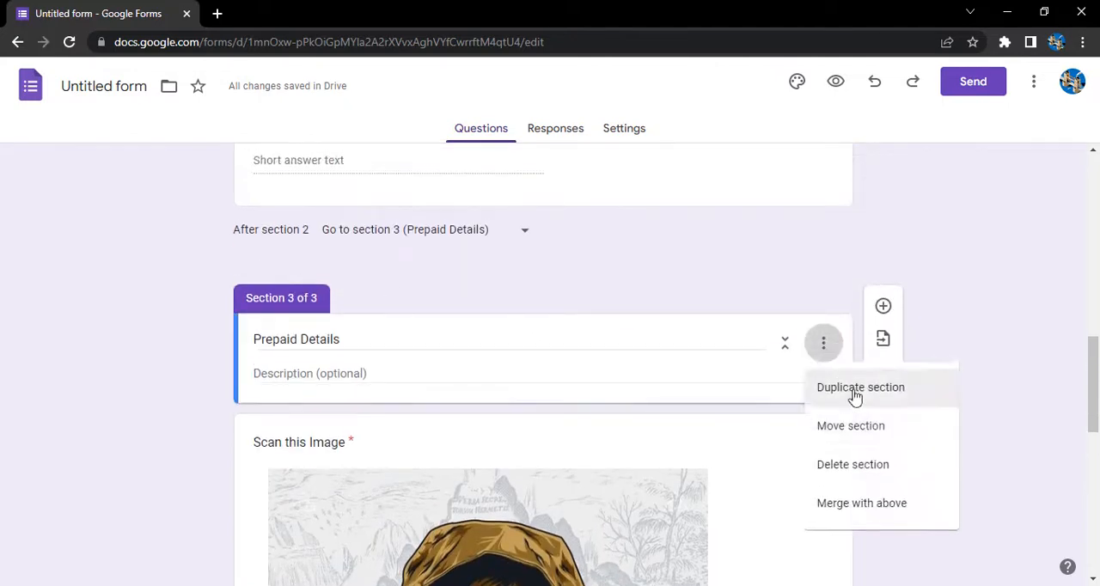
{"action": "left_click", "coordinate": [861, 502]}
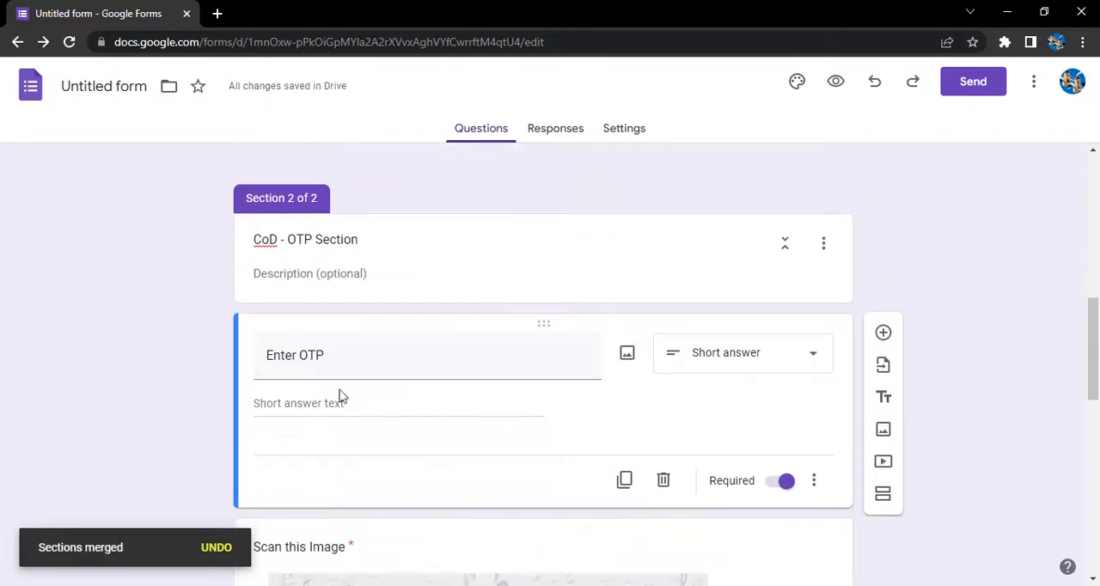
{"action": "mouse_move", "coordinate": [289, 213]}
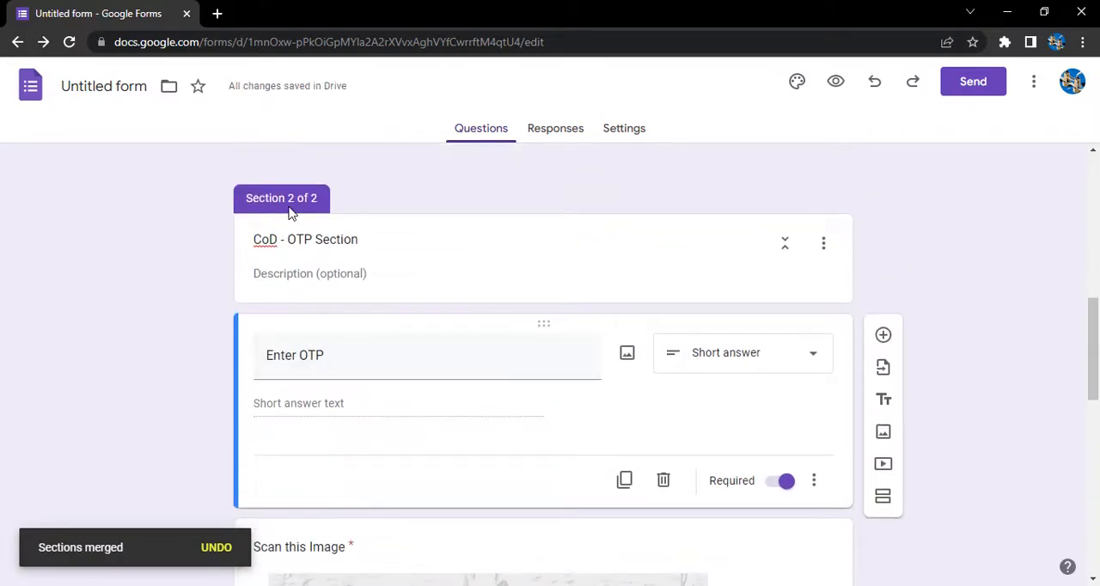
{"action": "scroll", "scroll_direction": "down", "scroll_amount": 3}
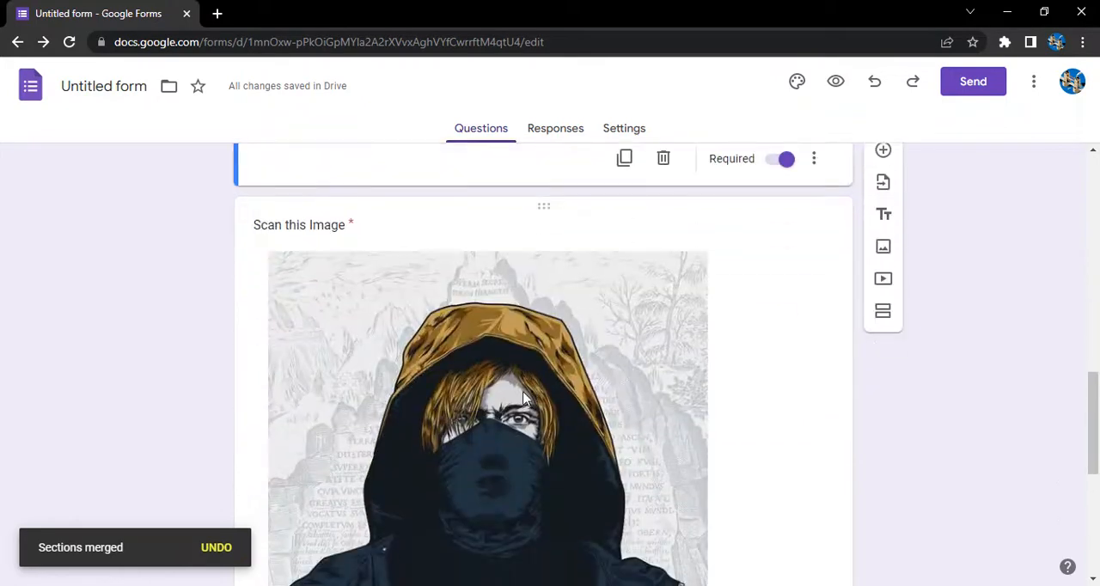
{"action": "scroll", "scroll_direction": "down", "scroll_amount": 3}
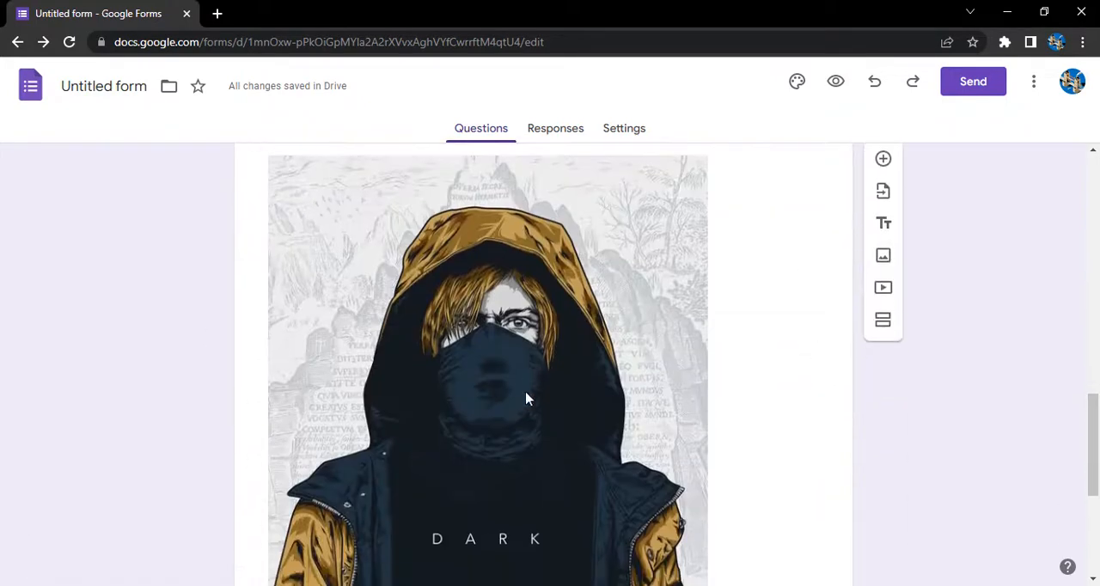
{"action": "scroll", "scroll_direction": "down", "scroll_amount": 3}
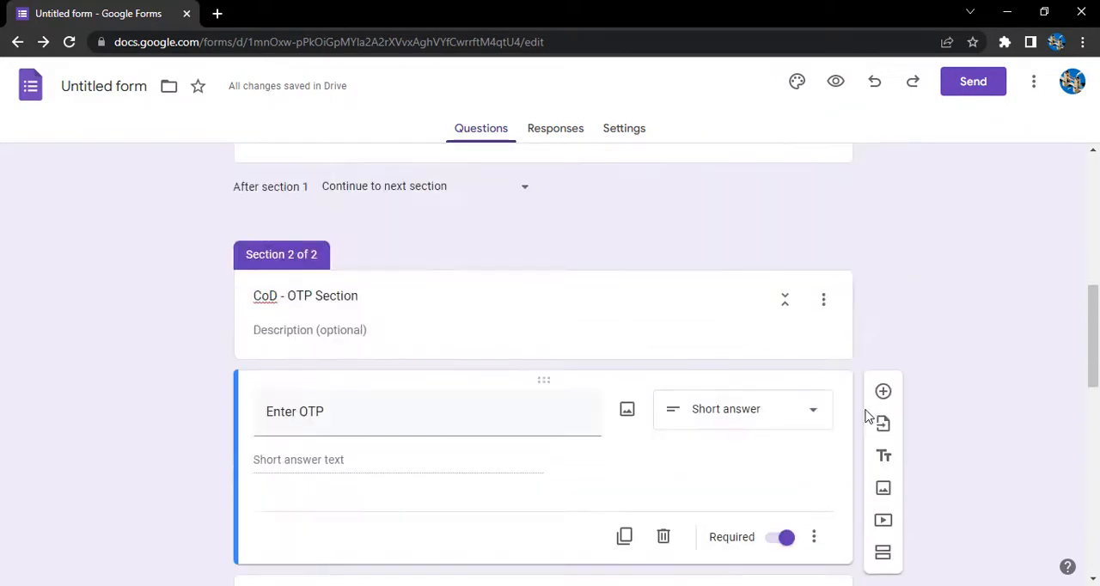
Step: Choose Delete section for the CoD - OTP Section to raise the delete confirmation
{"action": "left_click", "coordinate": [821, 299]}
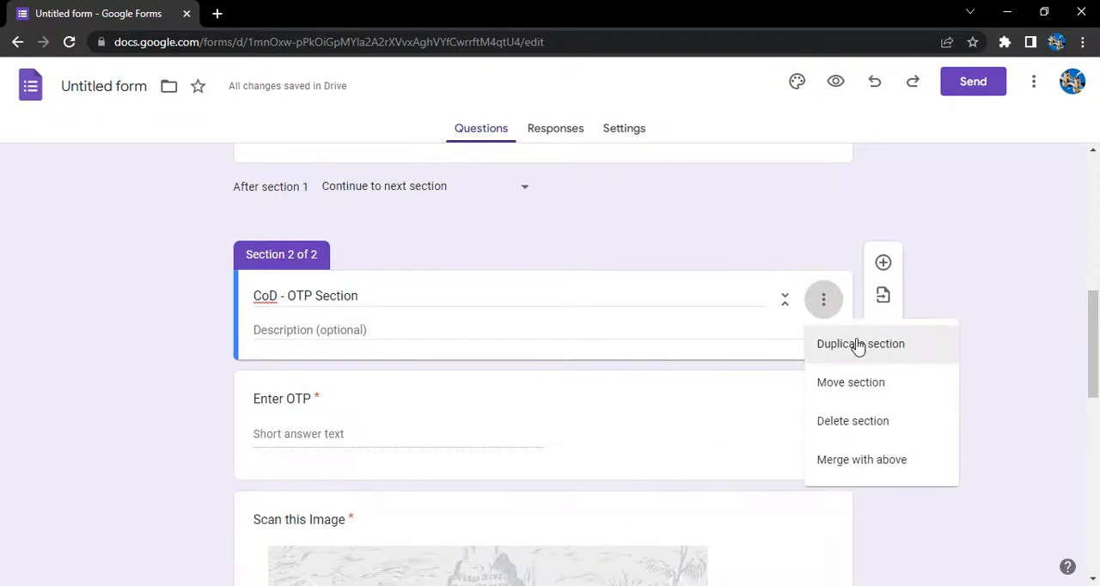
{"action": "mouse_move", "coordinate": [850, 382]}
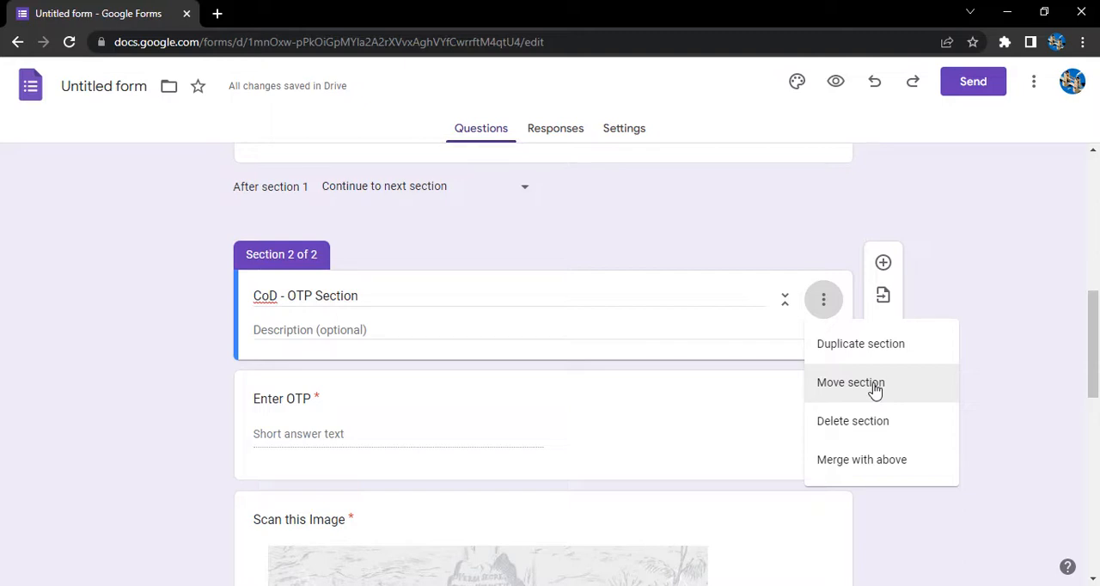
{"action": "mouse_move", "coordinate": [852, 421]}
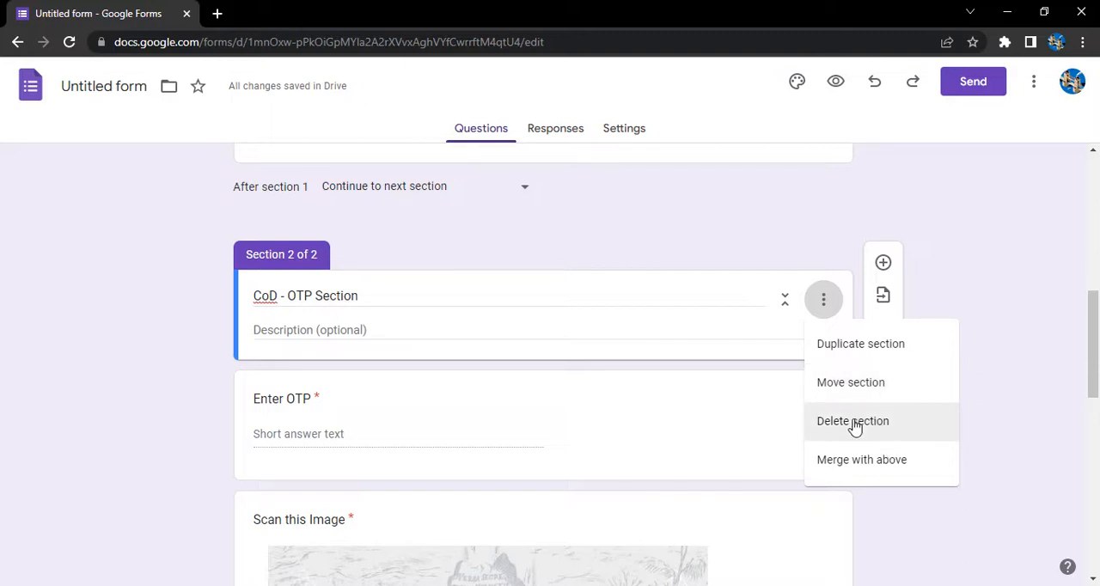
{"action": "mouse_move", "coordinate": [696, 325]}
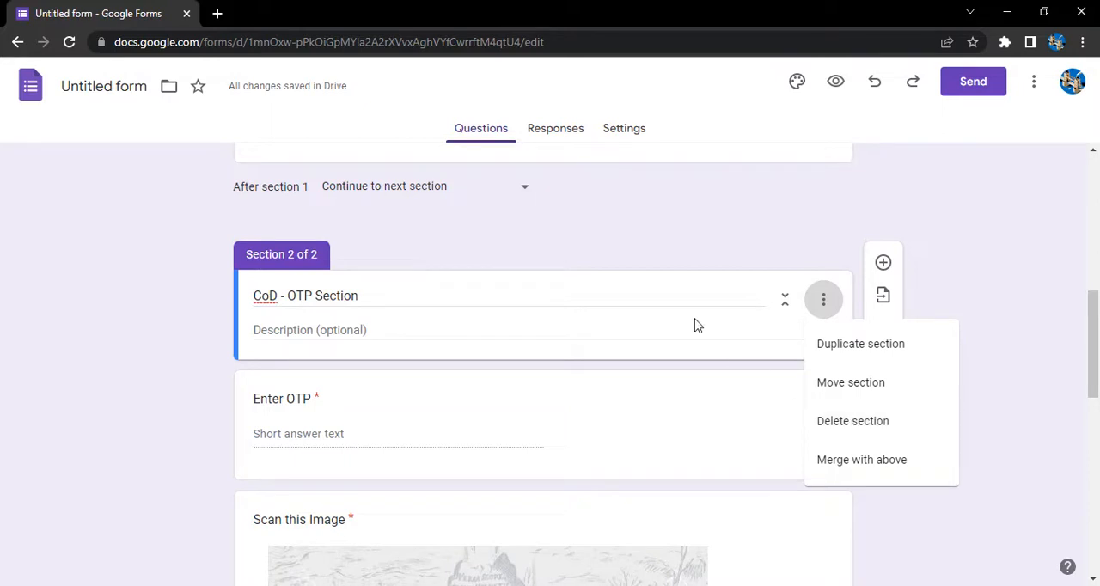
{"action": "left_click", "coordinate": [852, 421]}
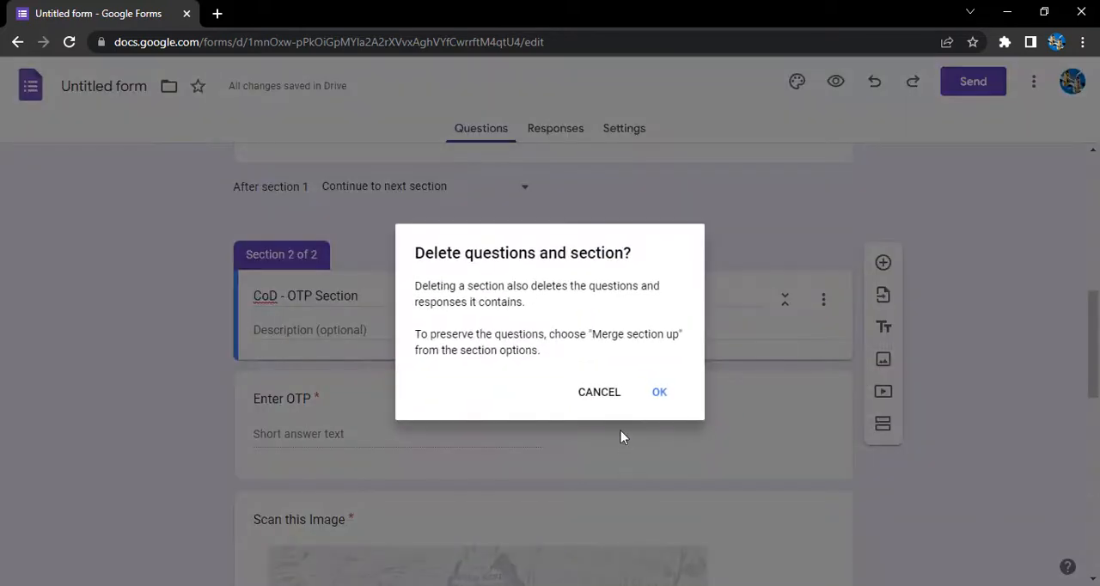
{"action": "mouse_move", "coordinate": [680, 294]}
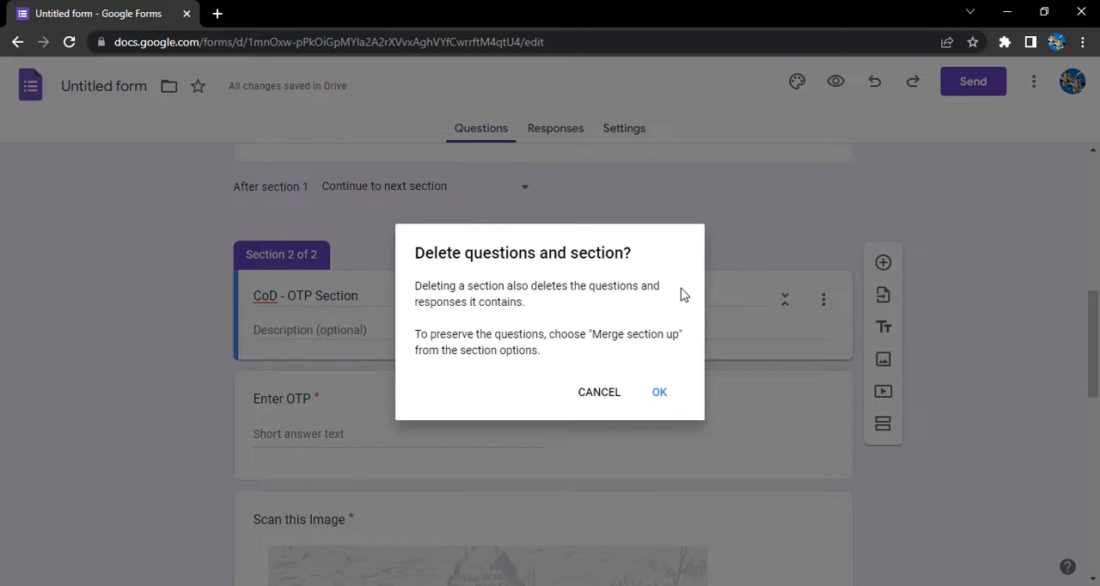
{"action": "mouse_move", "coordinate": [656, 353]}
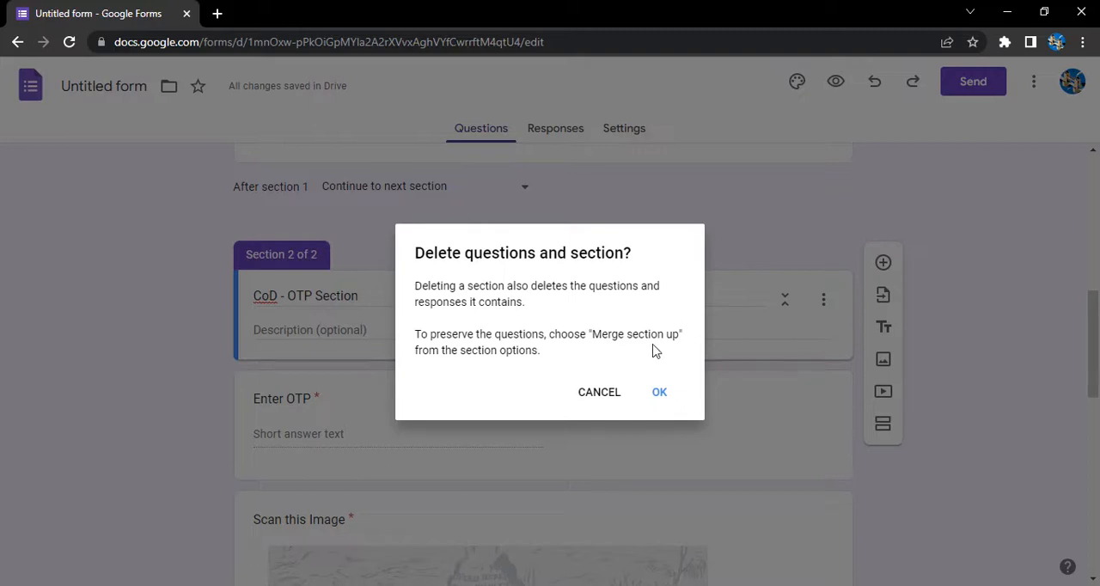
{"action": "mouse_move", "coordinate": [536, 404]}
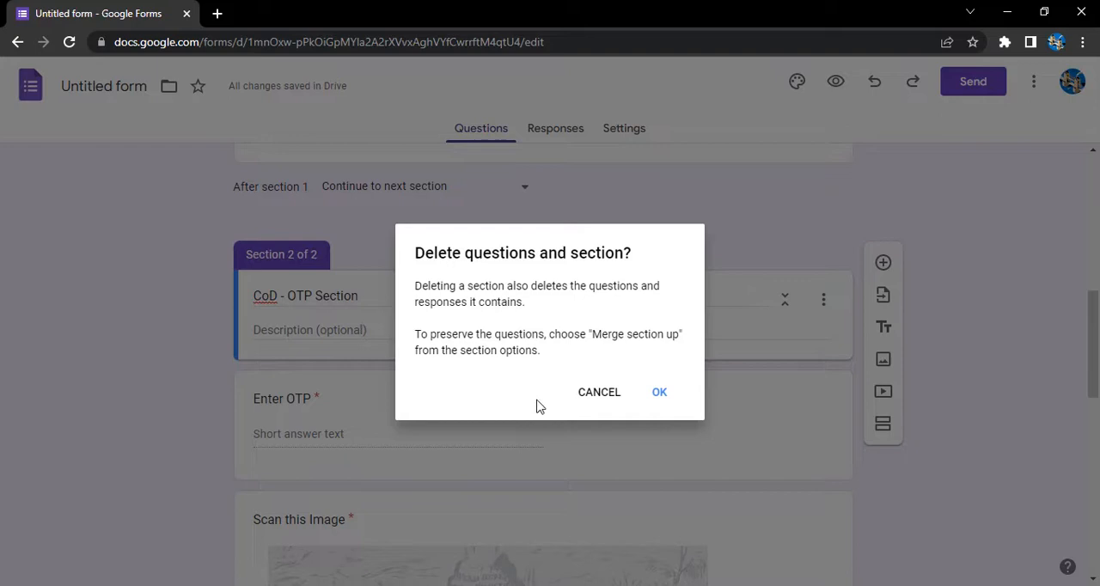
Step: Confirm deleting the CoD - OTP Section, undo it, then delete the section again
{"action": "left_click", "coordinate": [660, 392]}
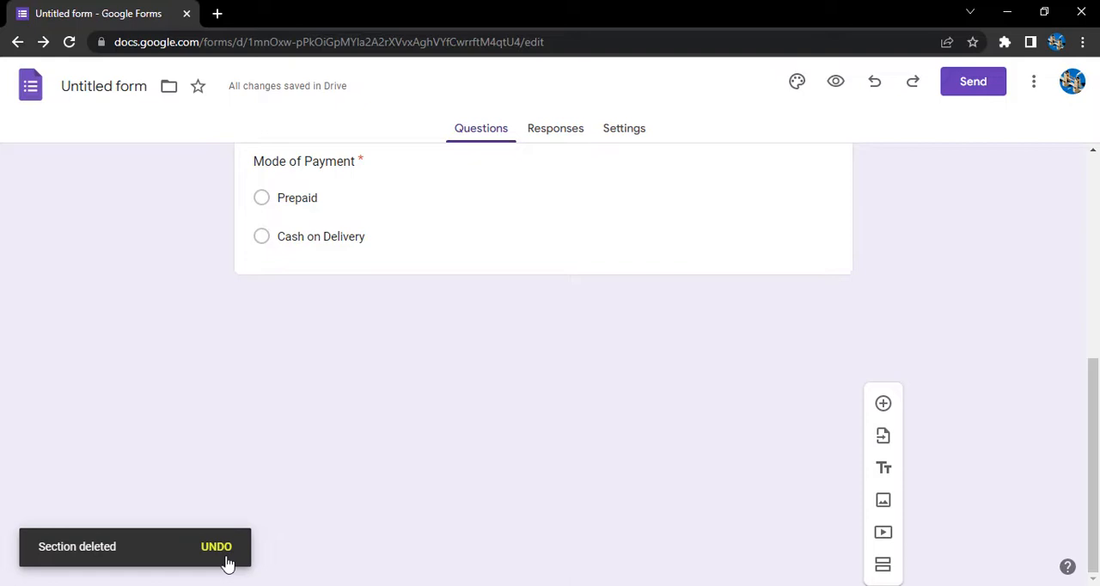
{"action": "left_click", "coordinate": [216, 546]}
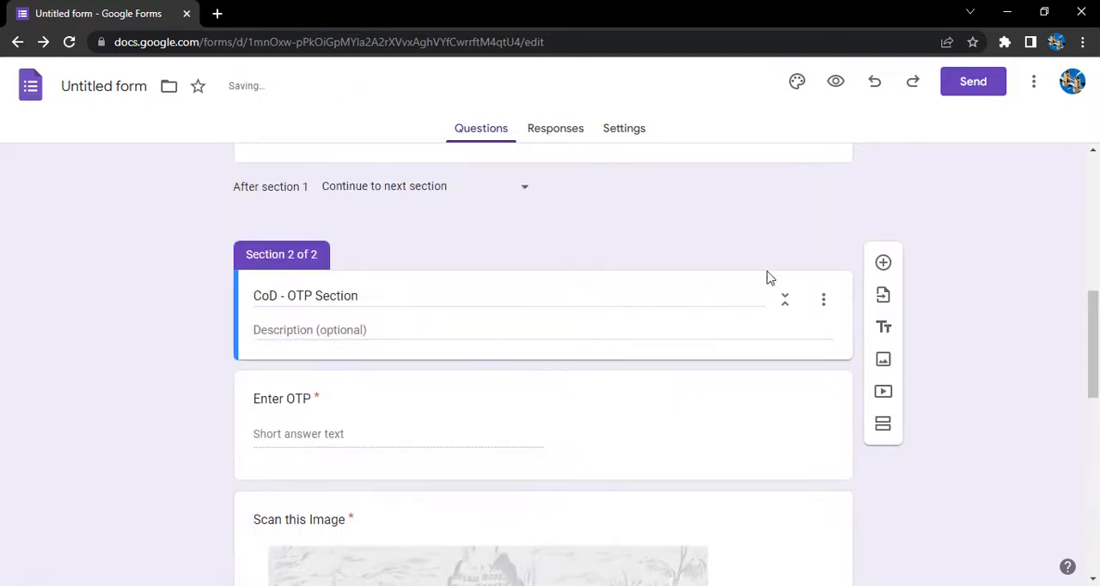
{"action": "left_click", "coordinate": [823, 299]}
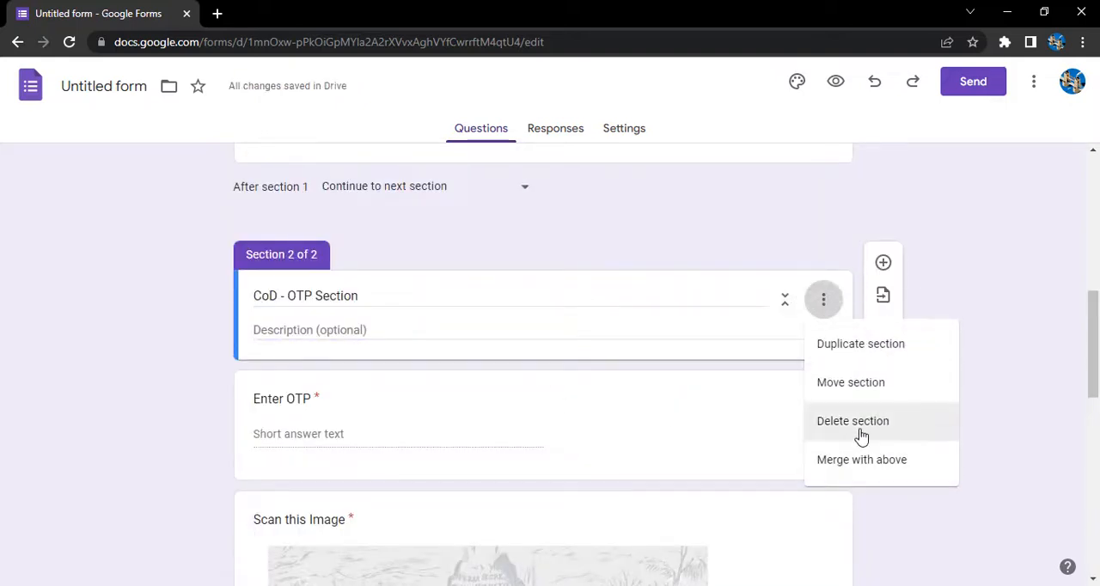
{"action": "left_click", "coordinate": [852, 419]}
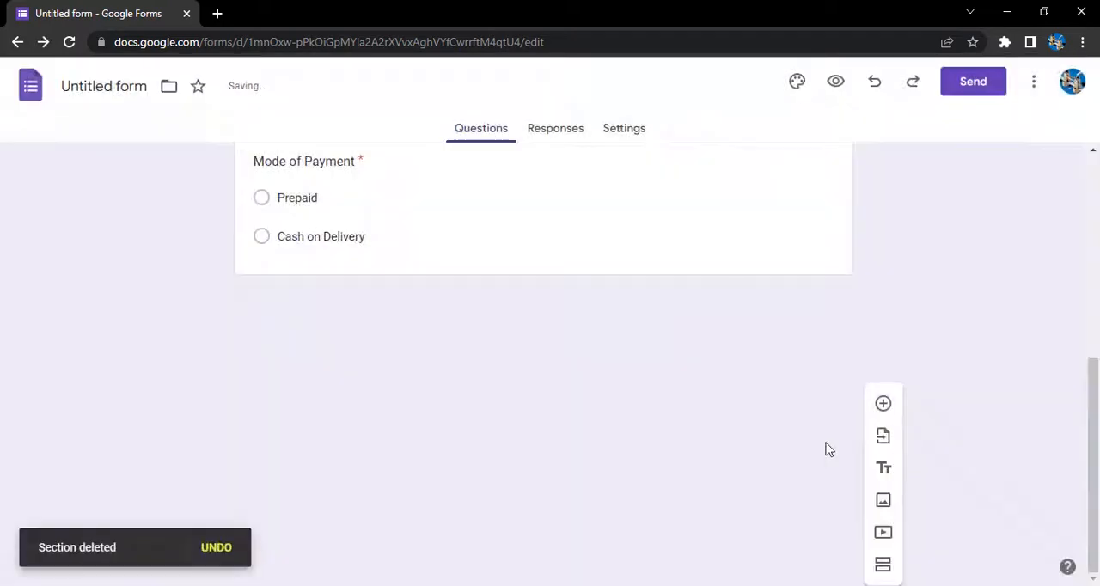